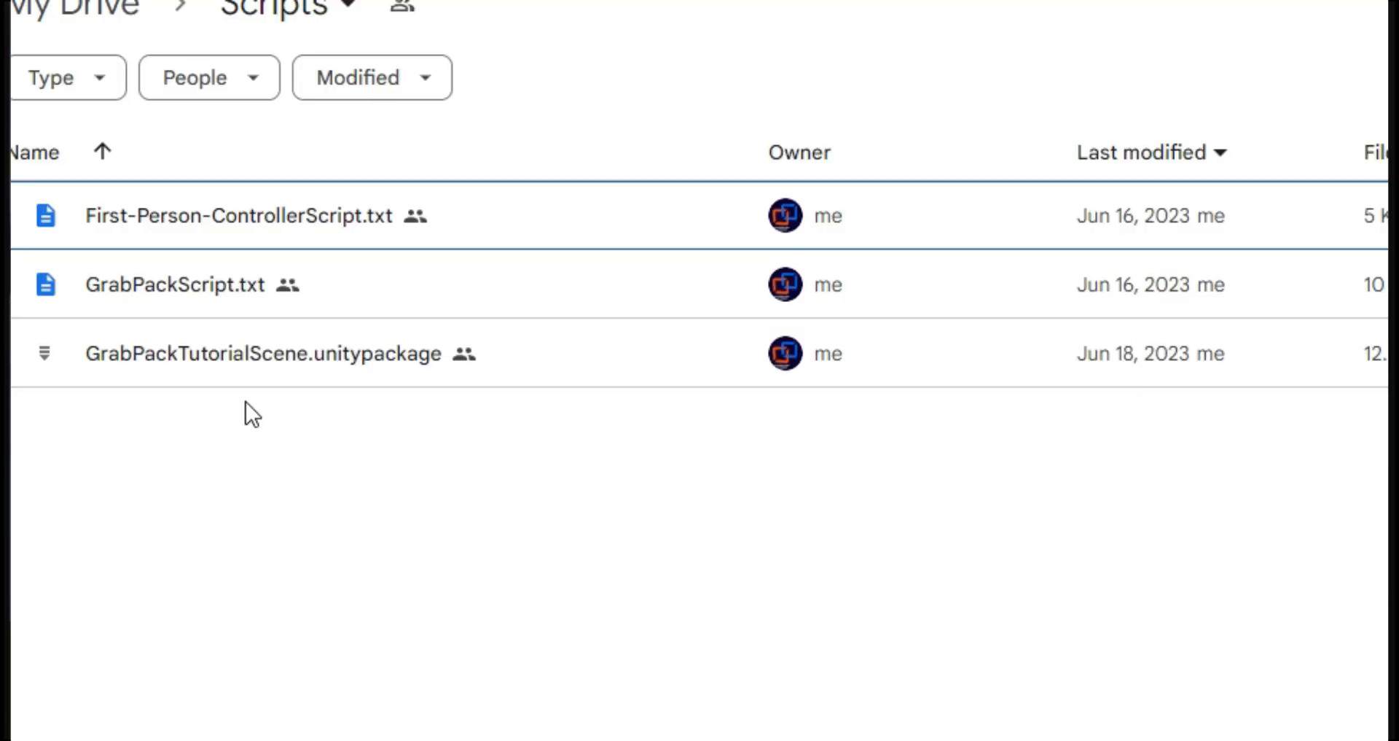
Select the gate's blue pillar and arched grate frame in turn, then the Handscanner object.
left_click(268, 353)
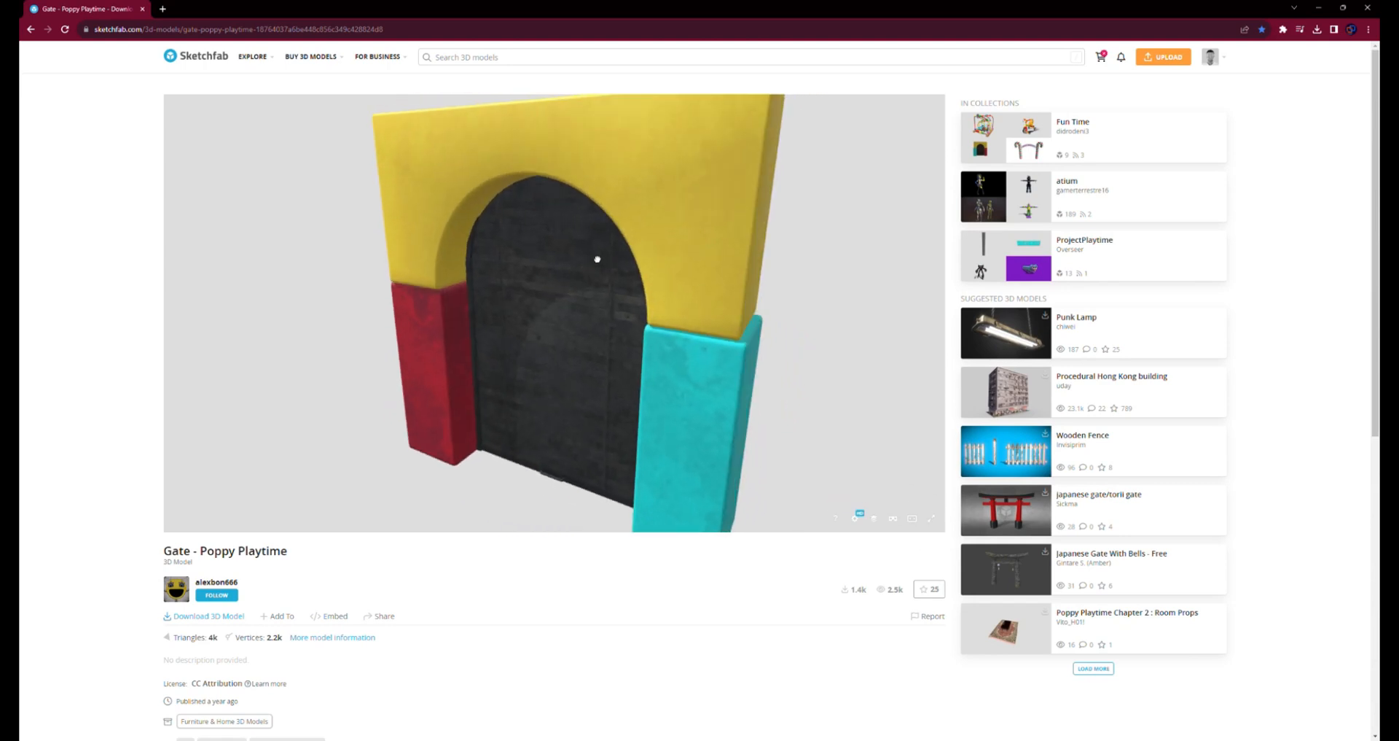
left_click_drag(598, 258, 638, 228)
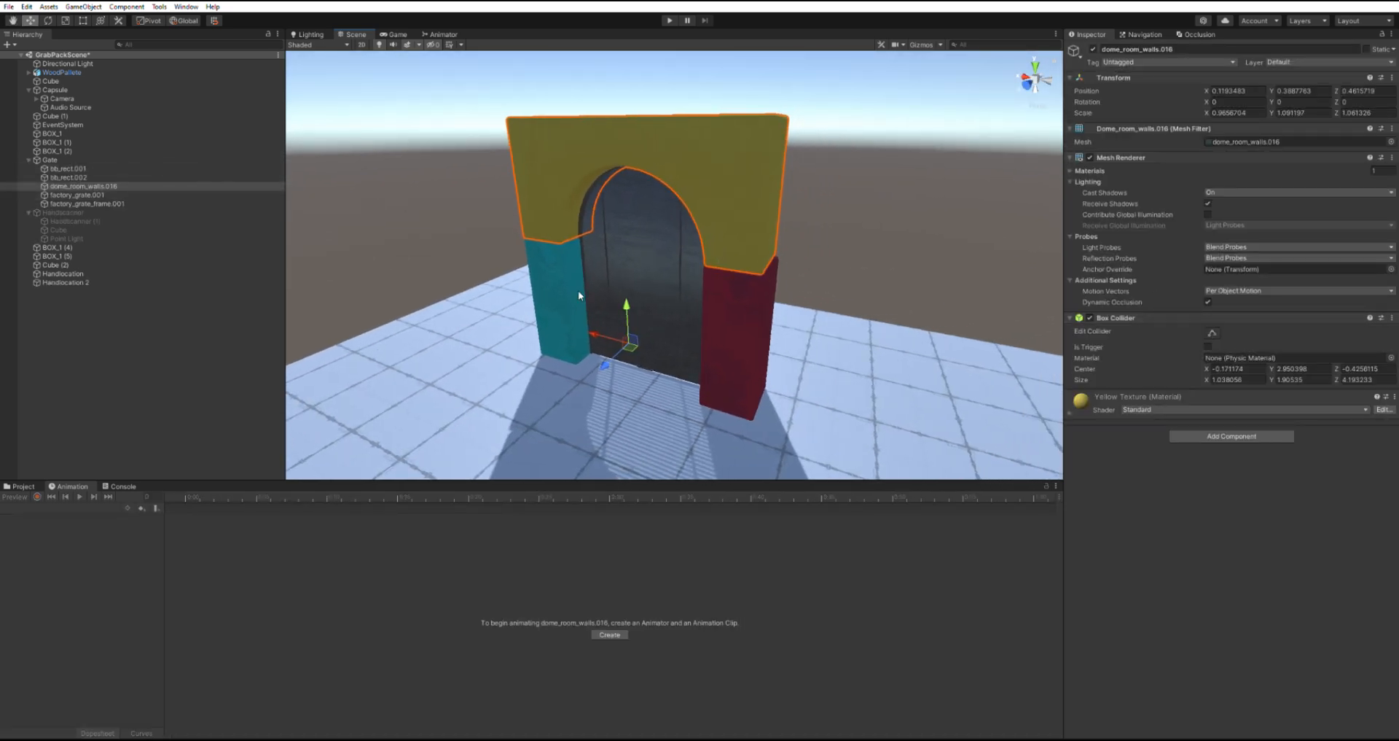
left_click(68, 169)
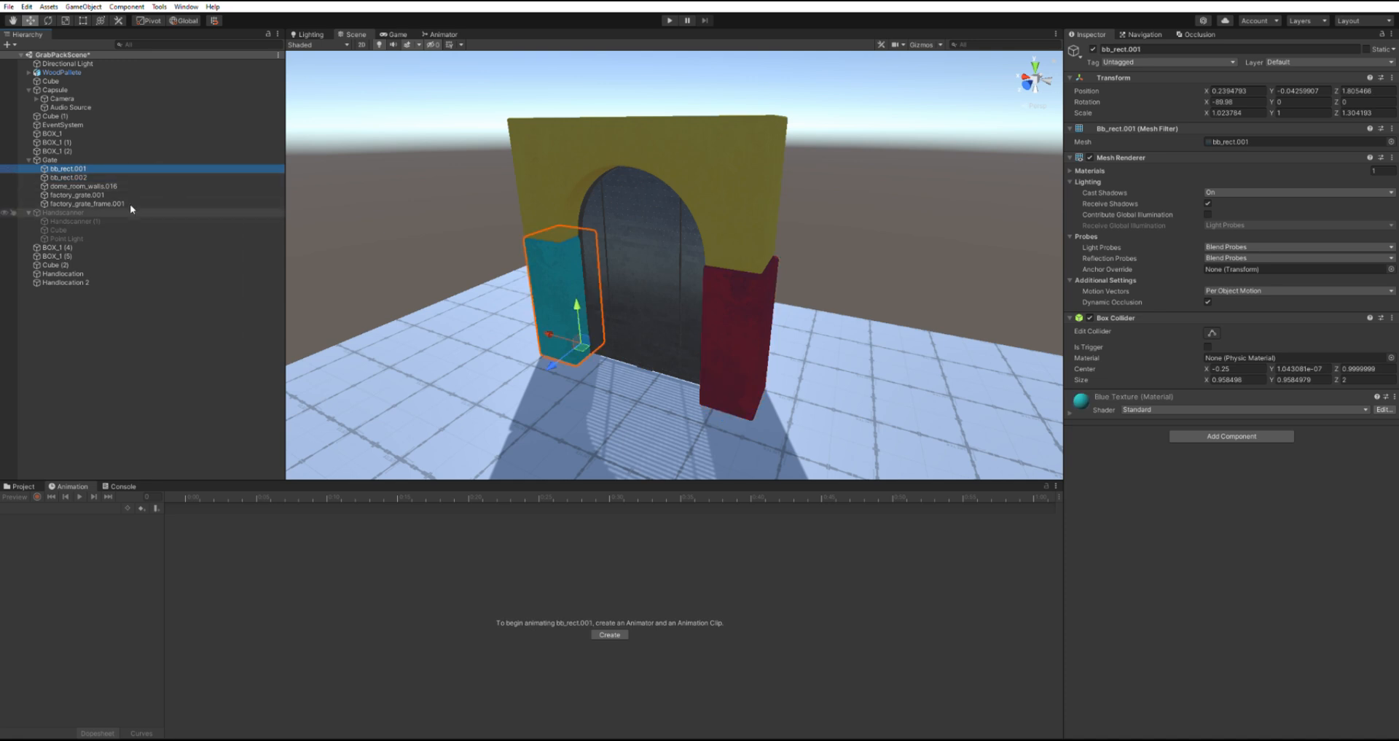
left_click(78, 193)
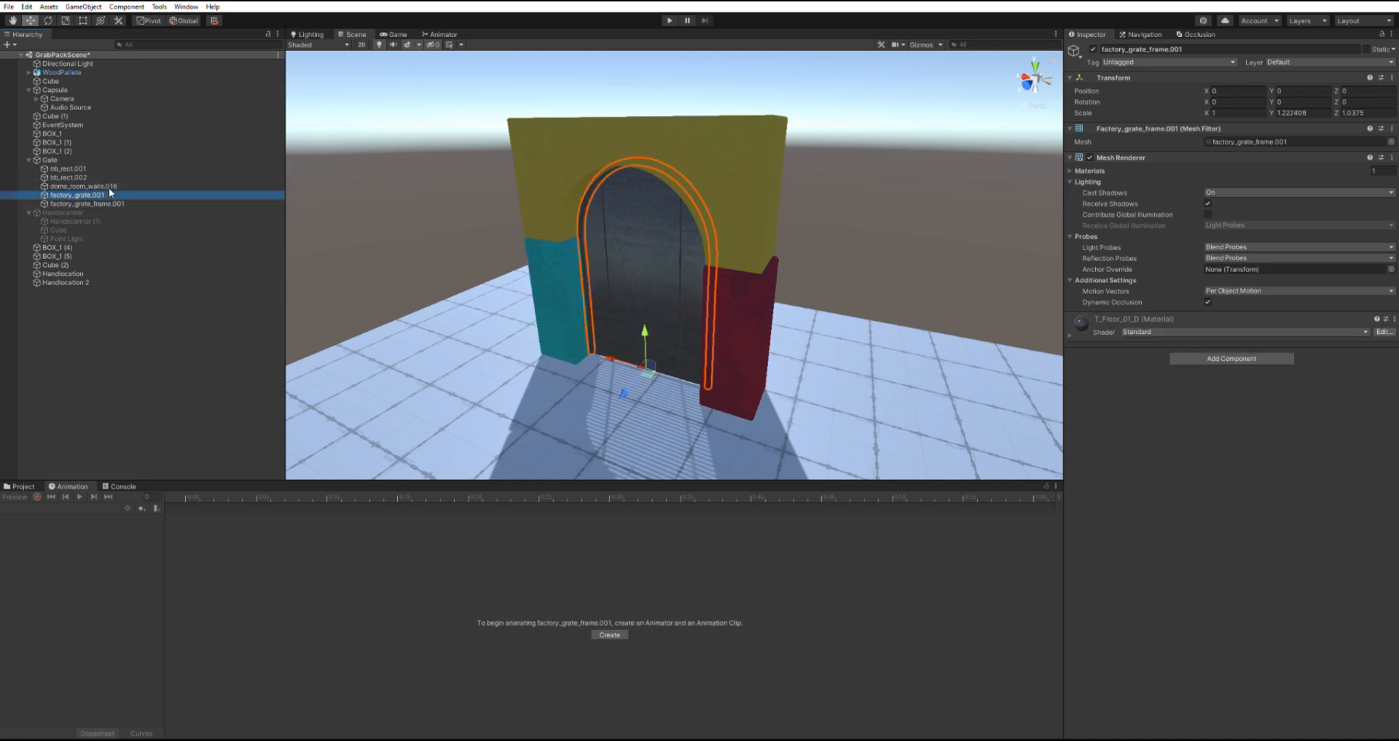
left_click(70, 169)
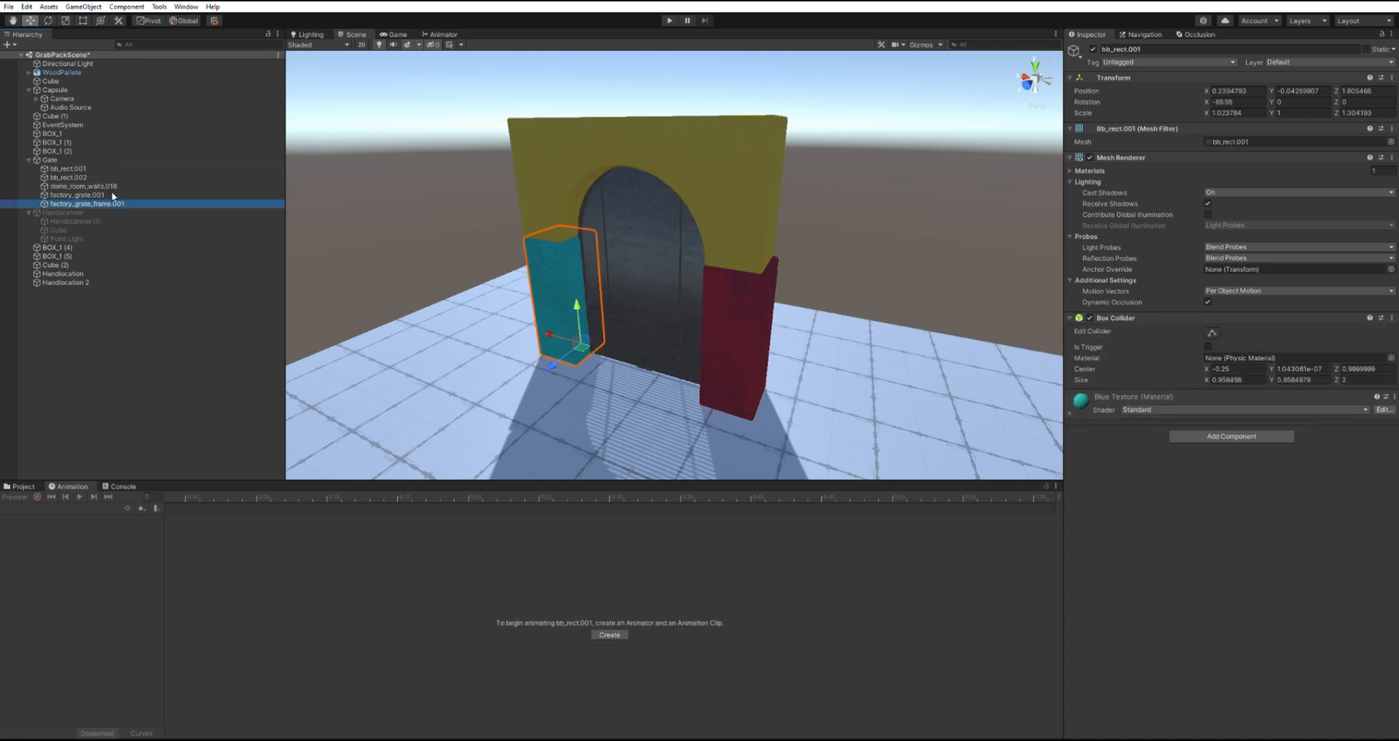
left_click(64, 160)
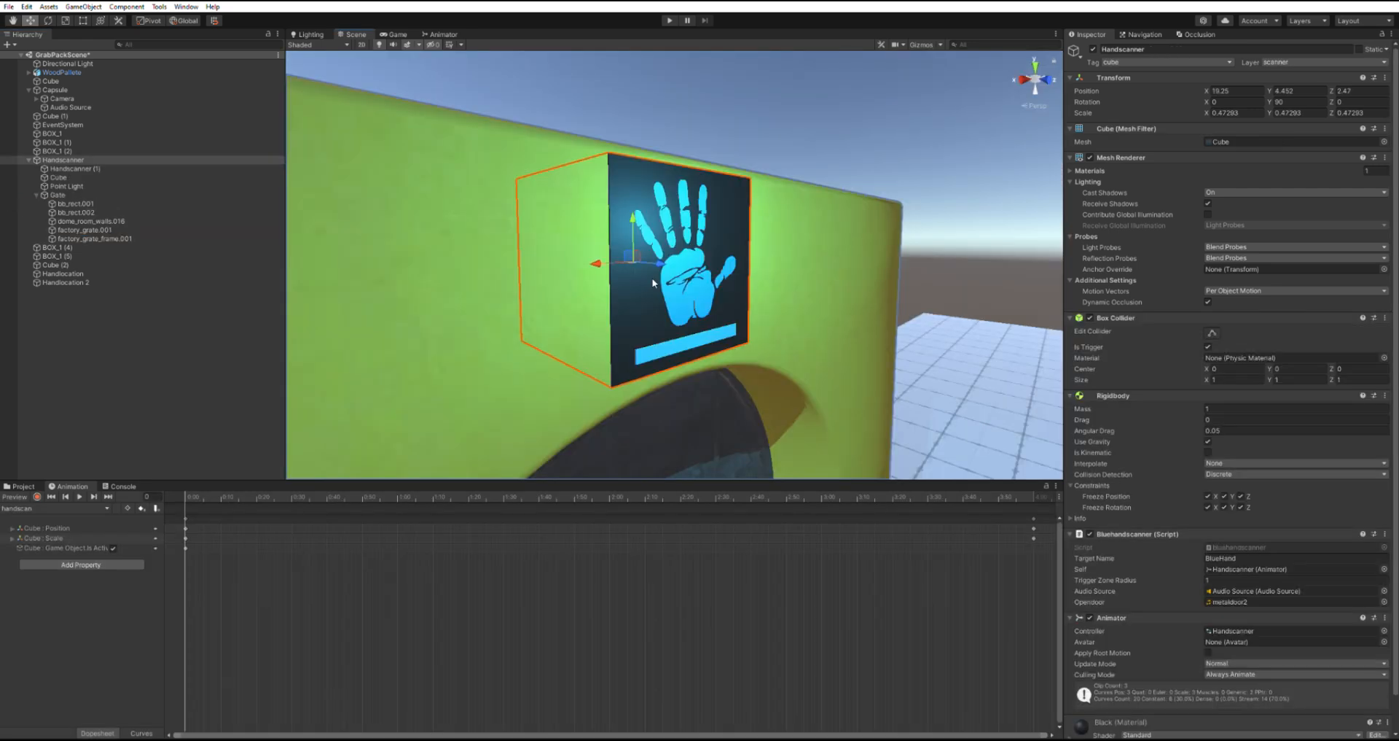
mouse_move(836, 97)
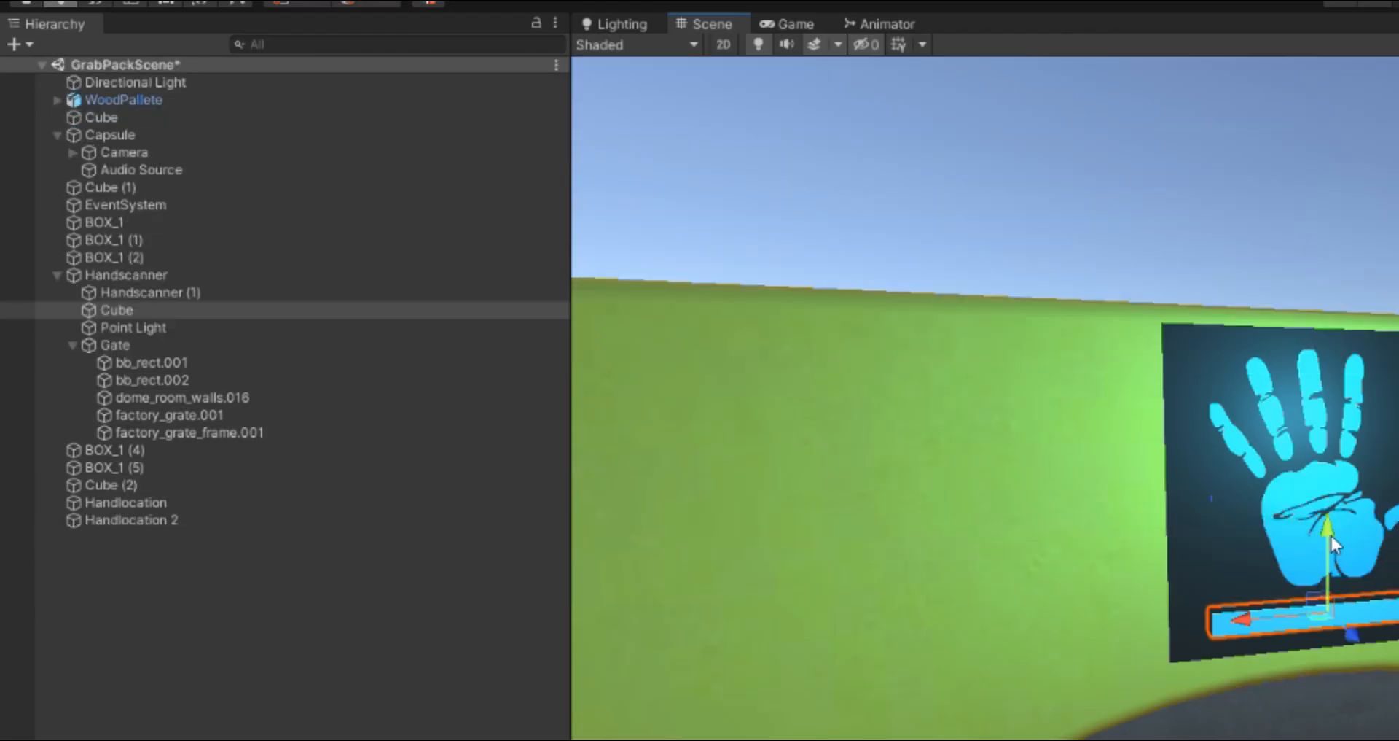
mouse_move(1334, 544)
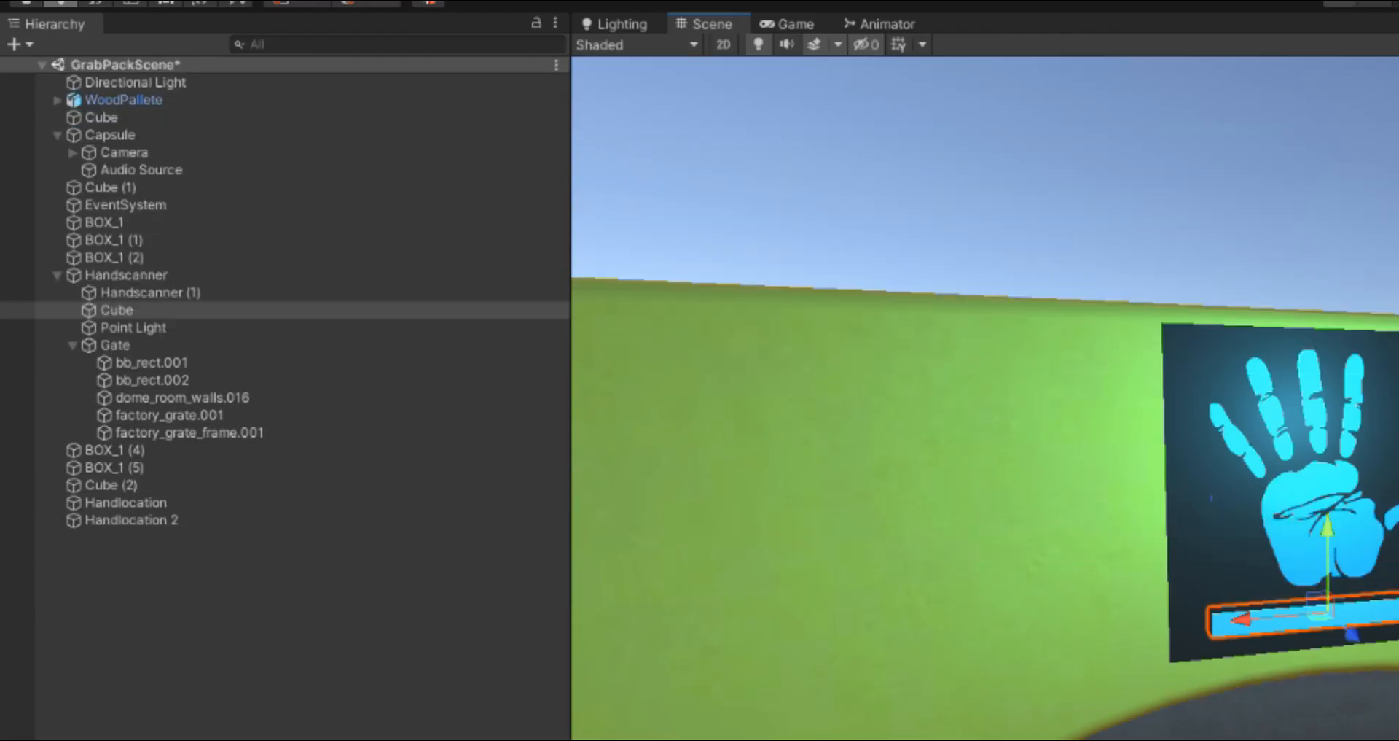
left_click(116, 309)
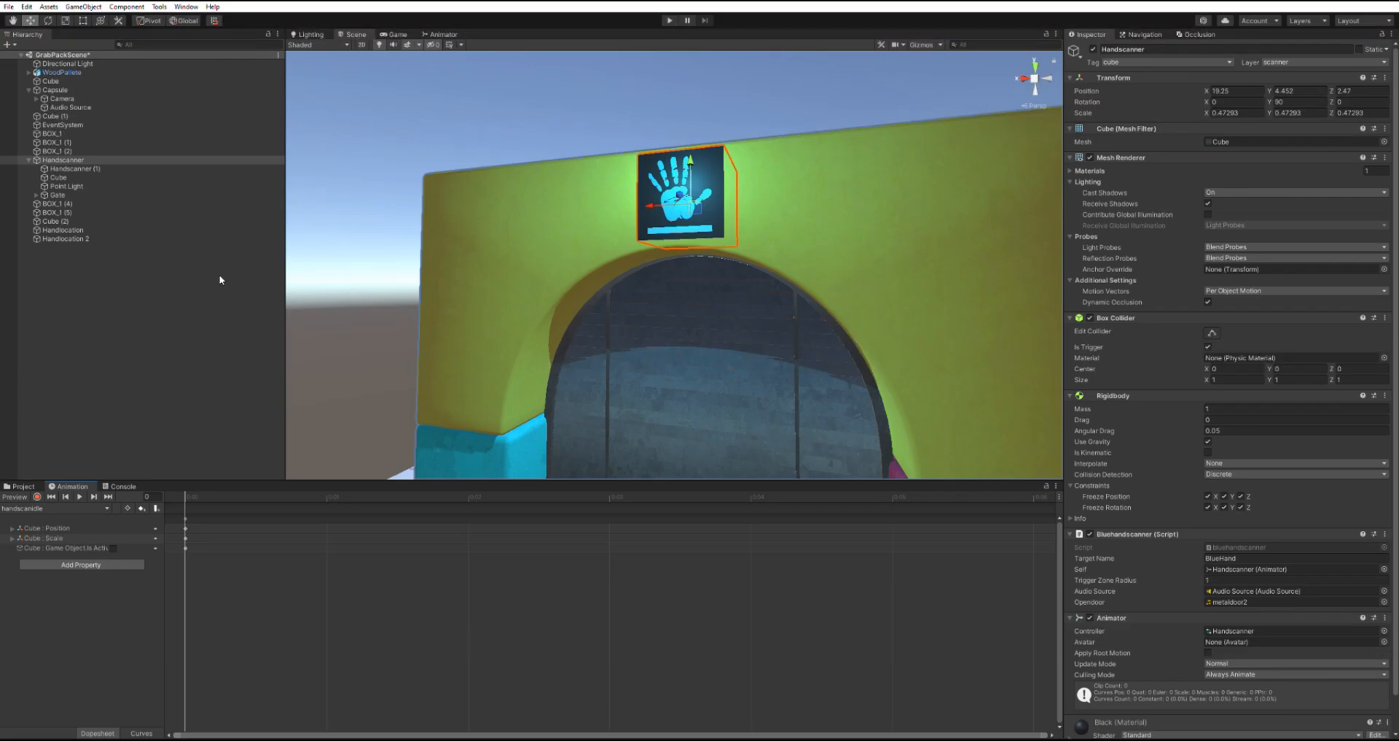
mouse_move(589, 560)
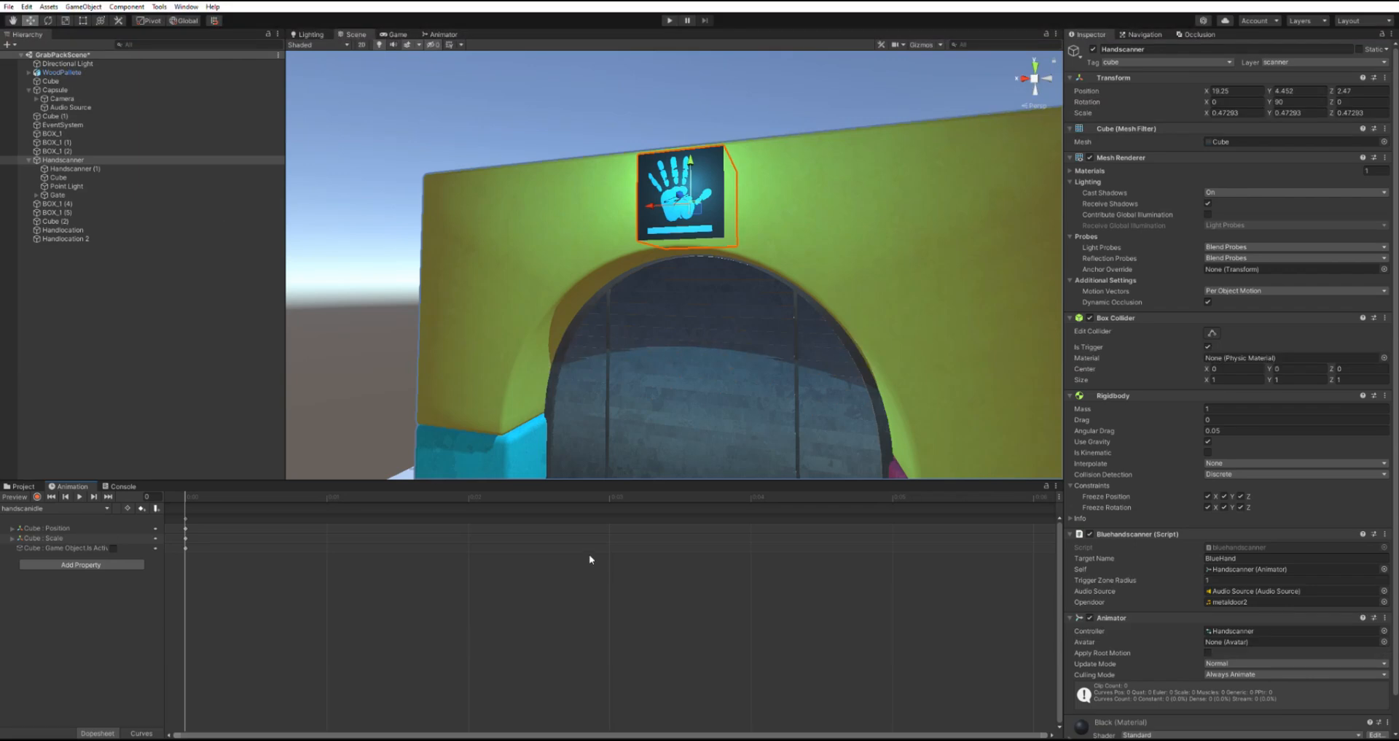
Switch the Animation clip to gateopen showing factory_grate.001 Position and Scale keyframes.
left_click(61, 161)
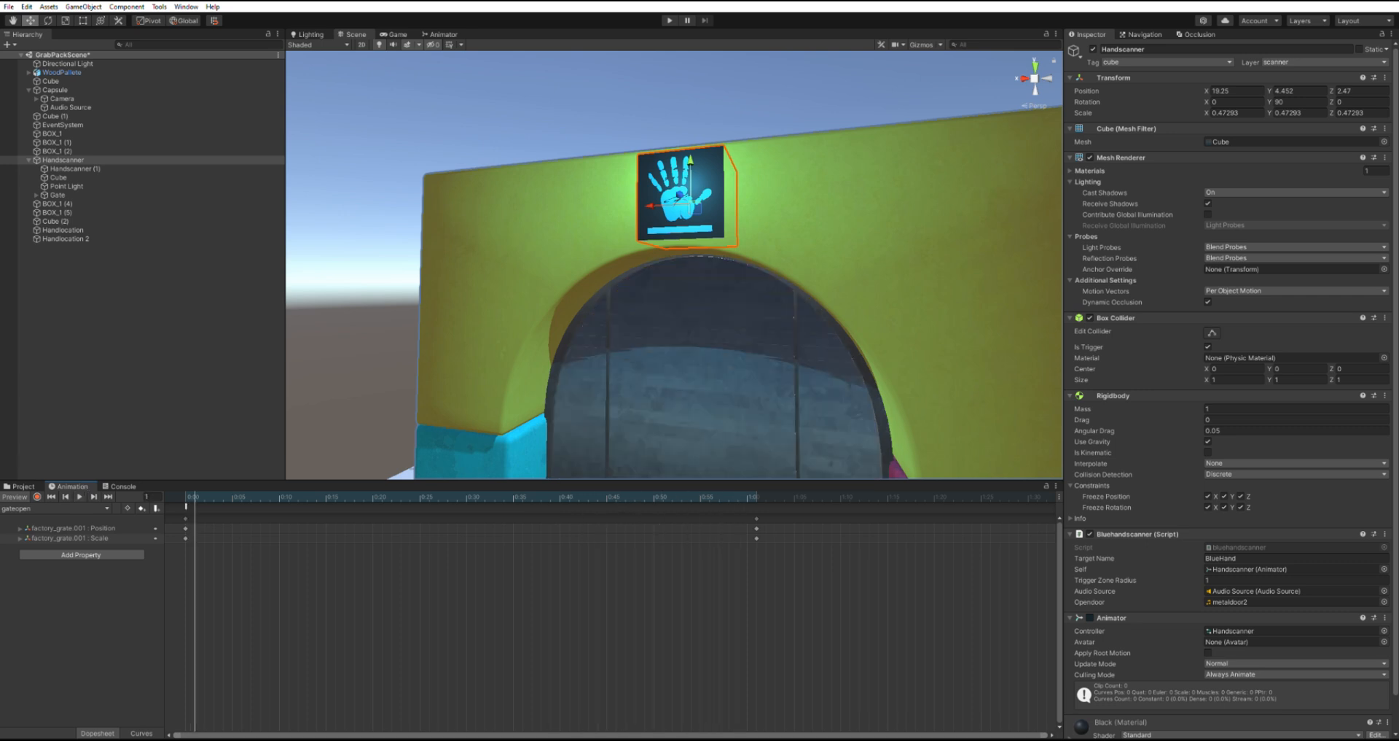
left_click(440, 34)
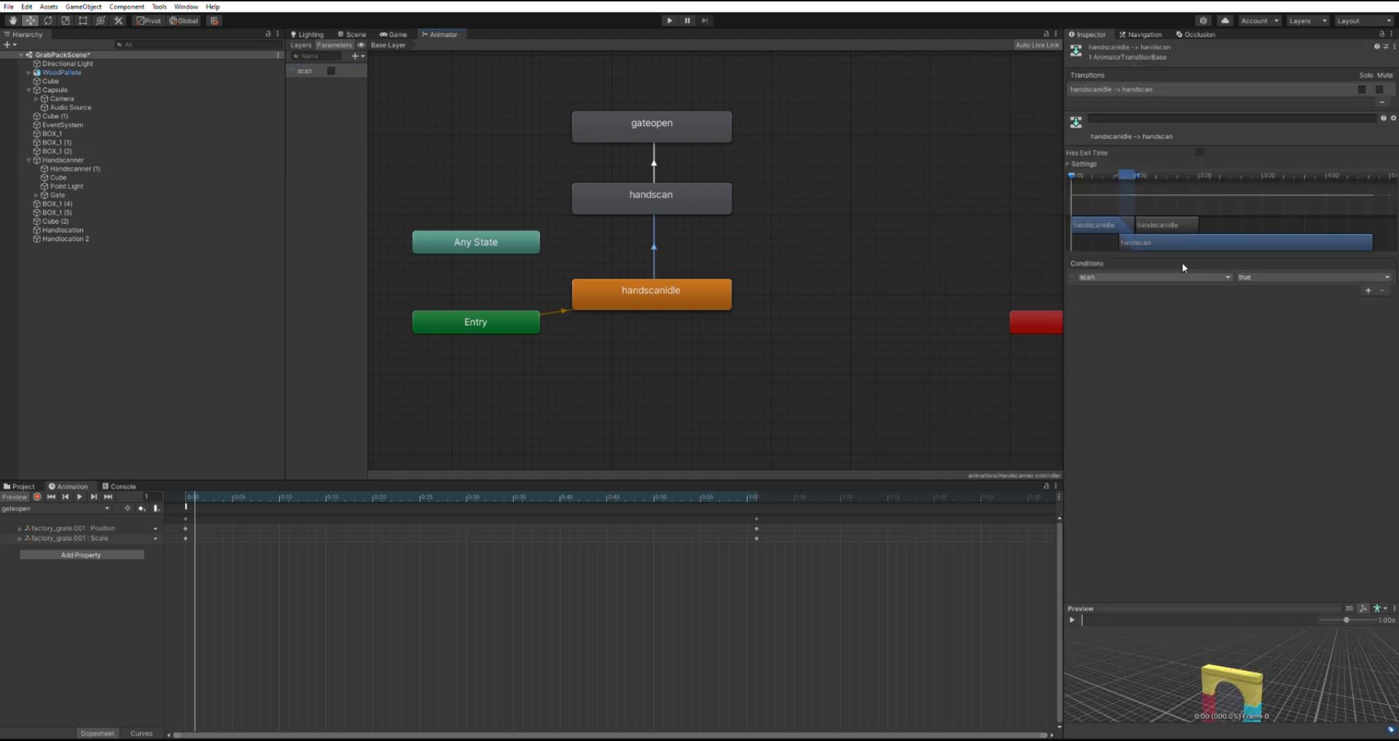
mouse_move(1031, 189)
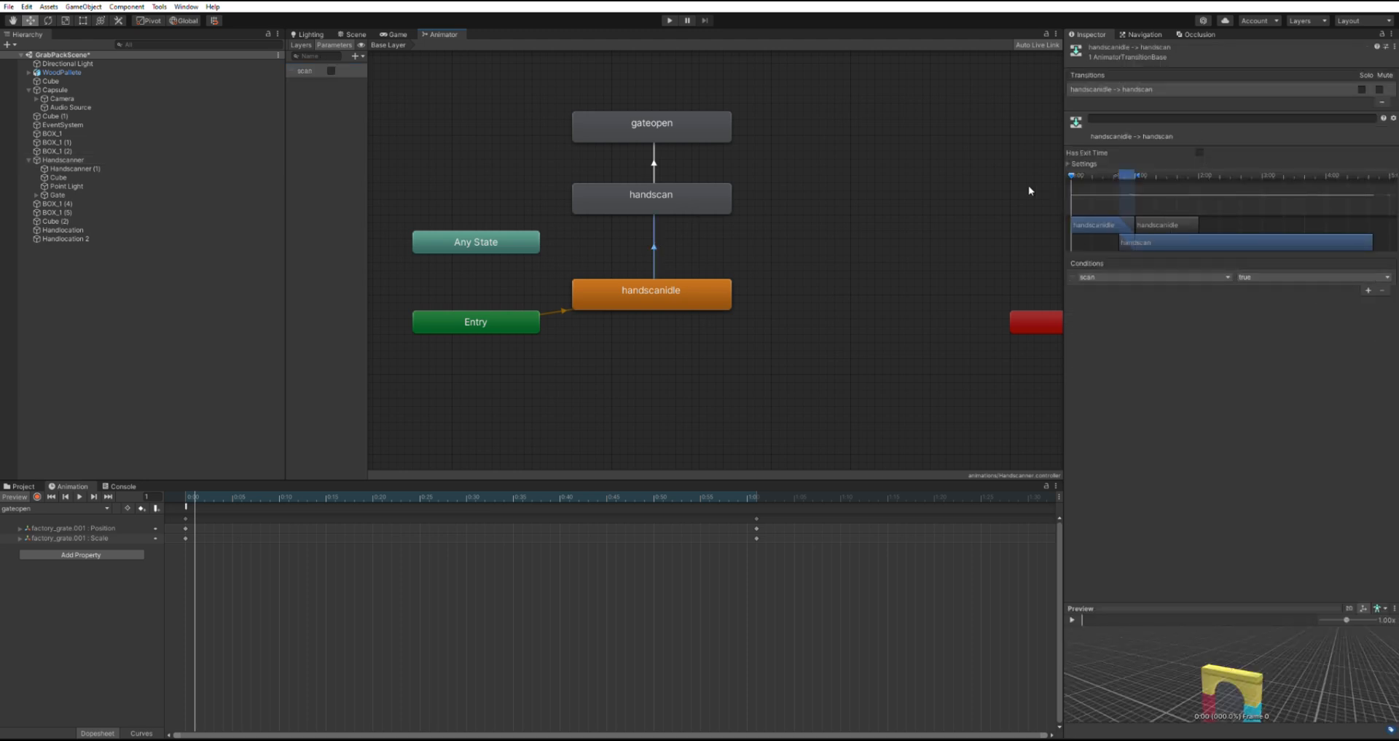
Inspect the handscan and handscanidle states and the scan-triggered idle-to-handscan transition.
left_click(650, 194)
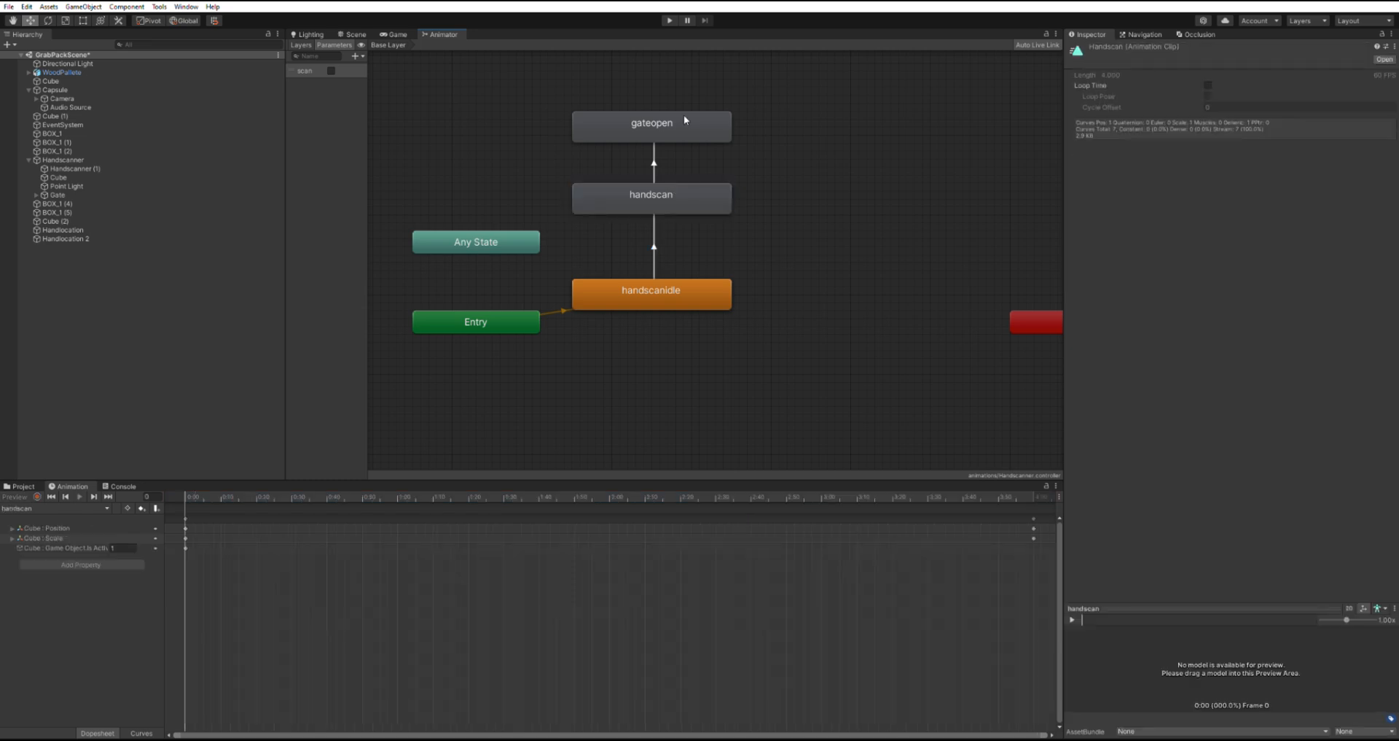
left_click(650, 290)
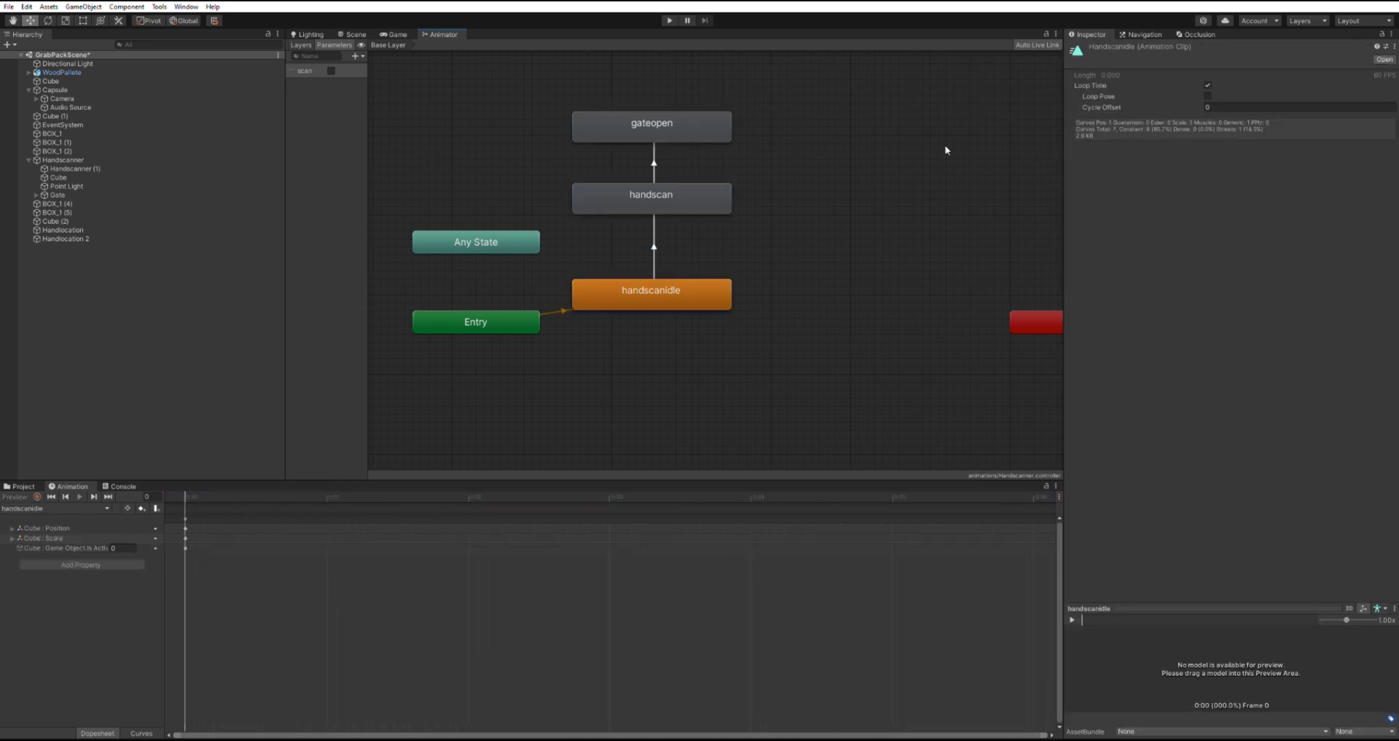
mouse_move(1040, 61)
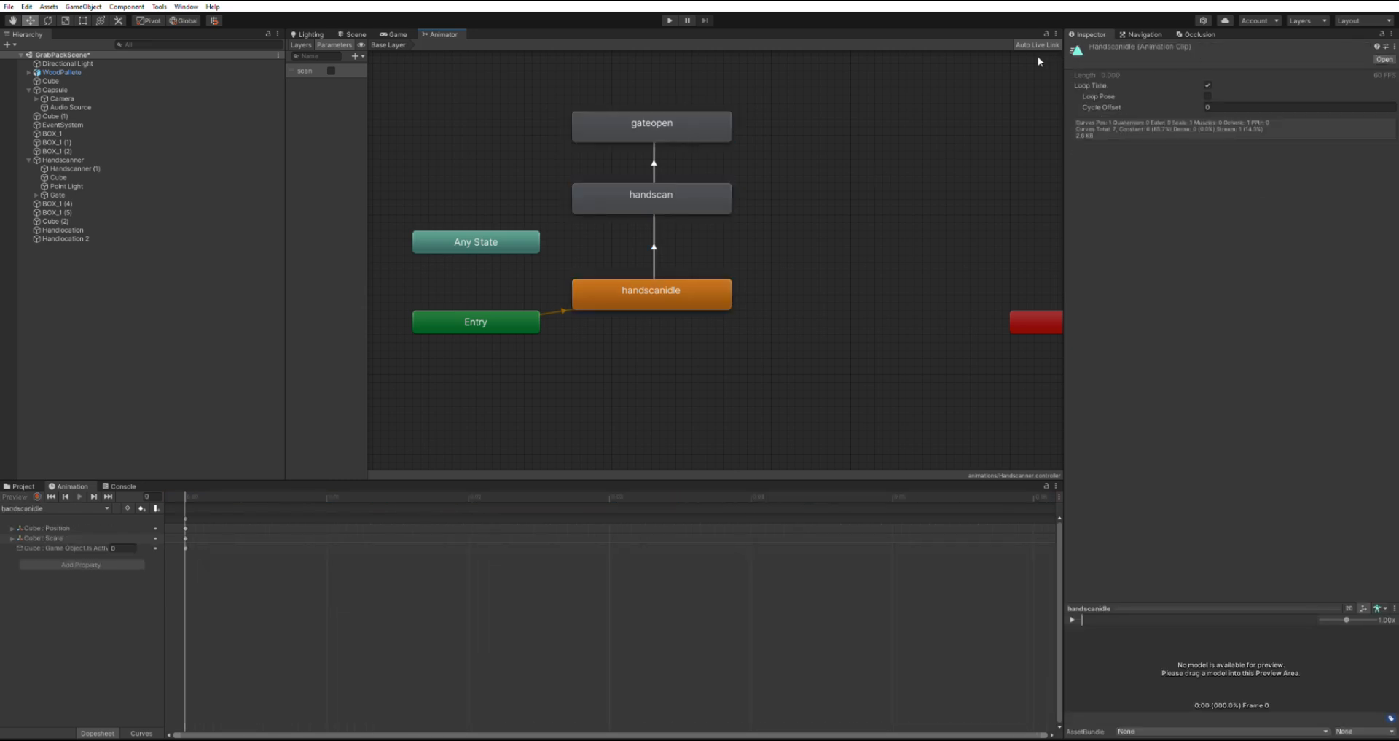
left_click(653, 248)
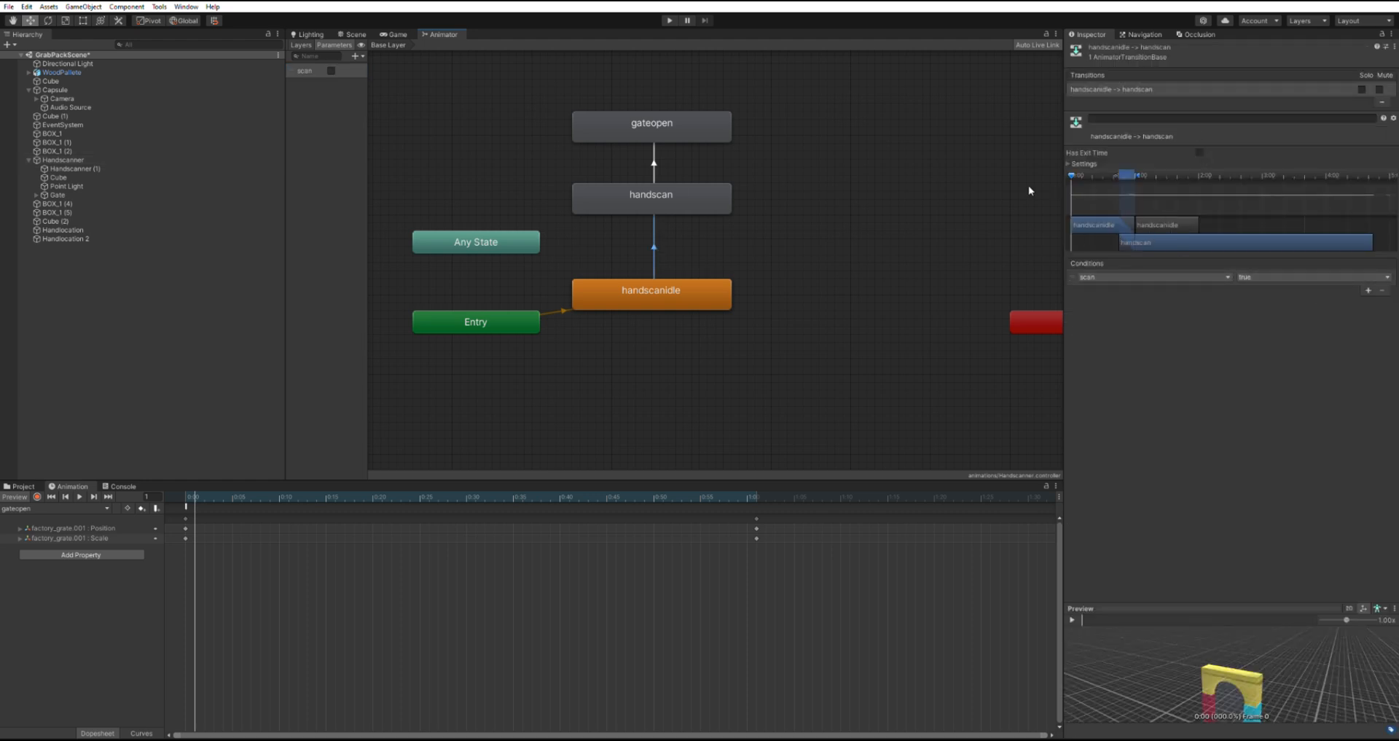
left_click(650, 194)
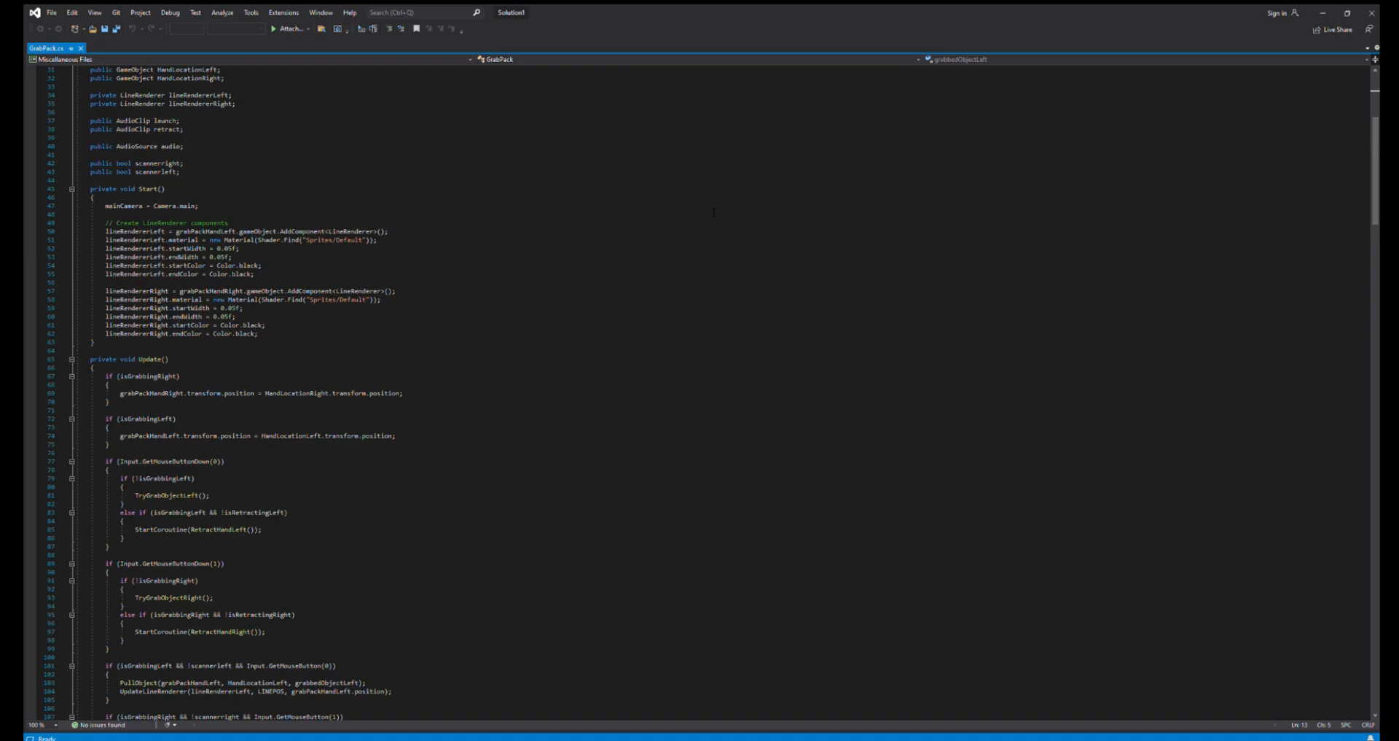
Read through GrabPack.cs grabbing and scanner code, then bring up bluehandscanner.cs.
scroll("down", 3)
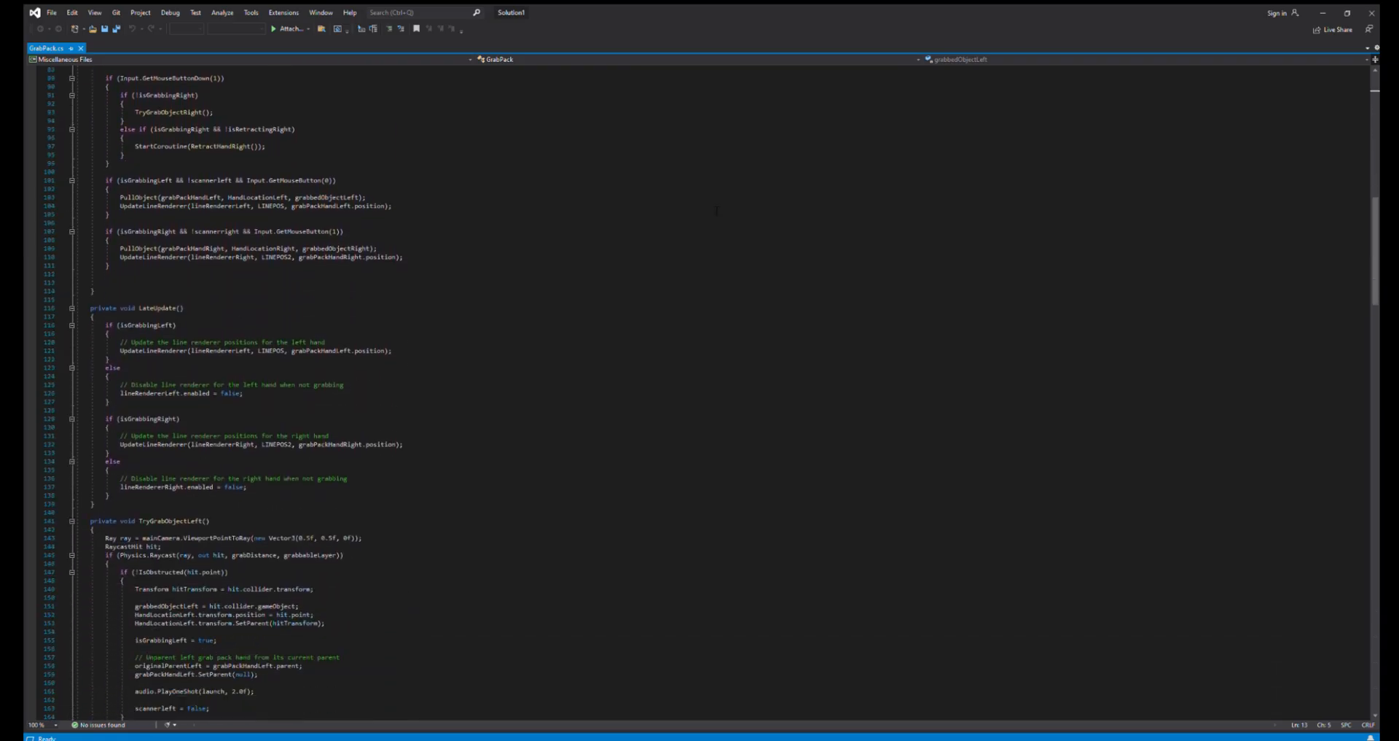
scroll("down", 3)
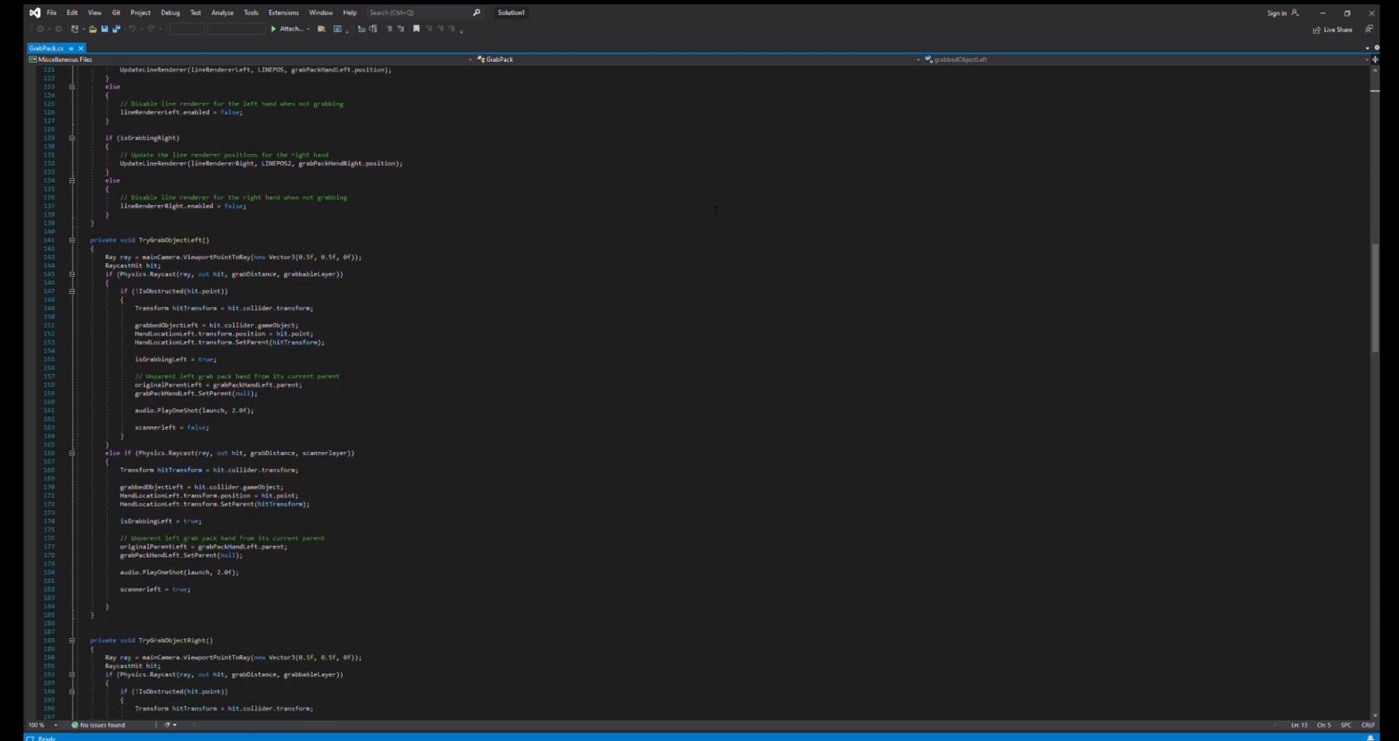
scroll("down", 3)
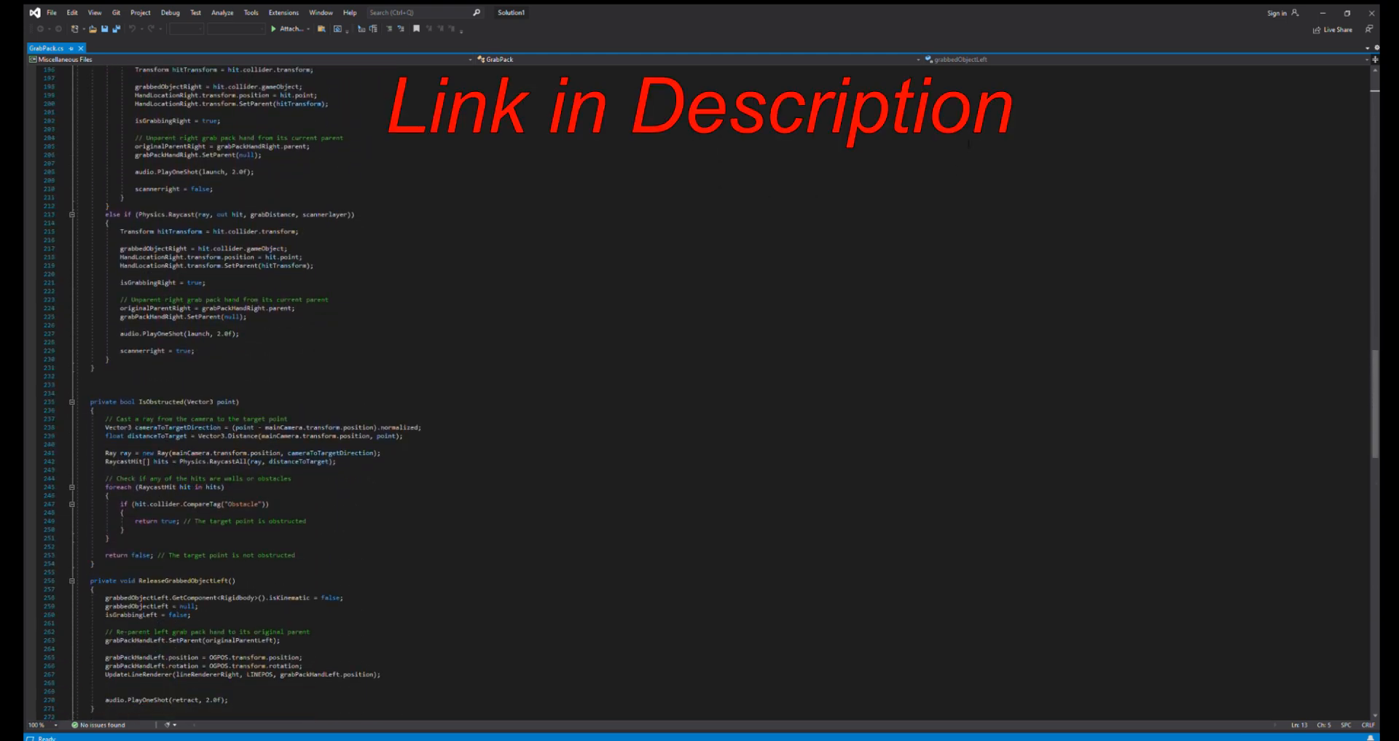
scroll("down", 3)
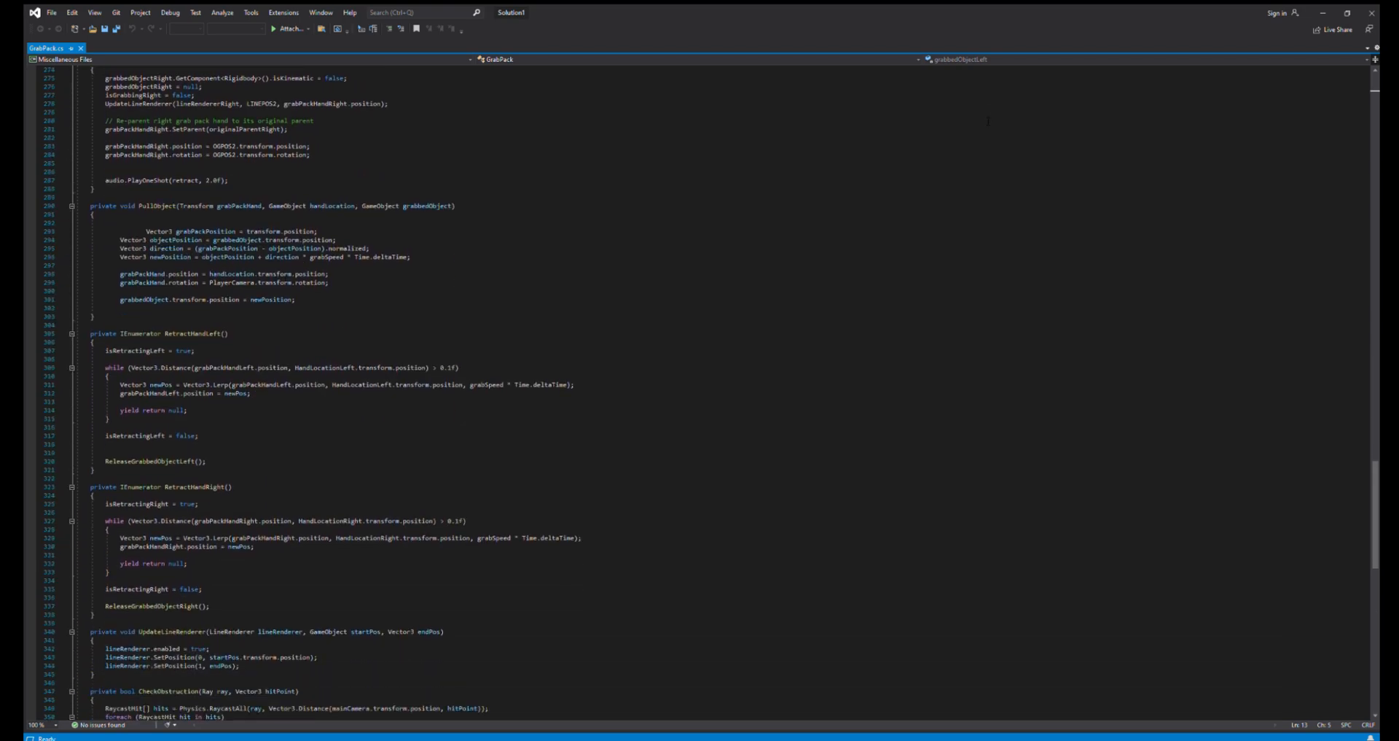
left_click(60, 48)
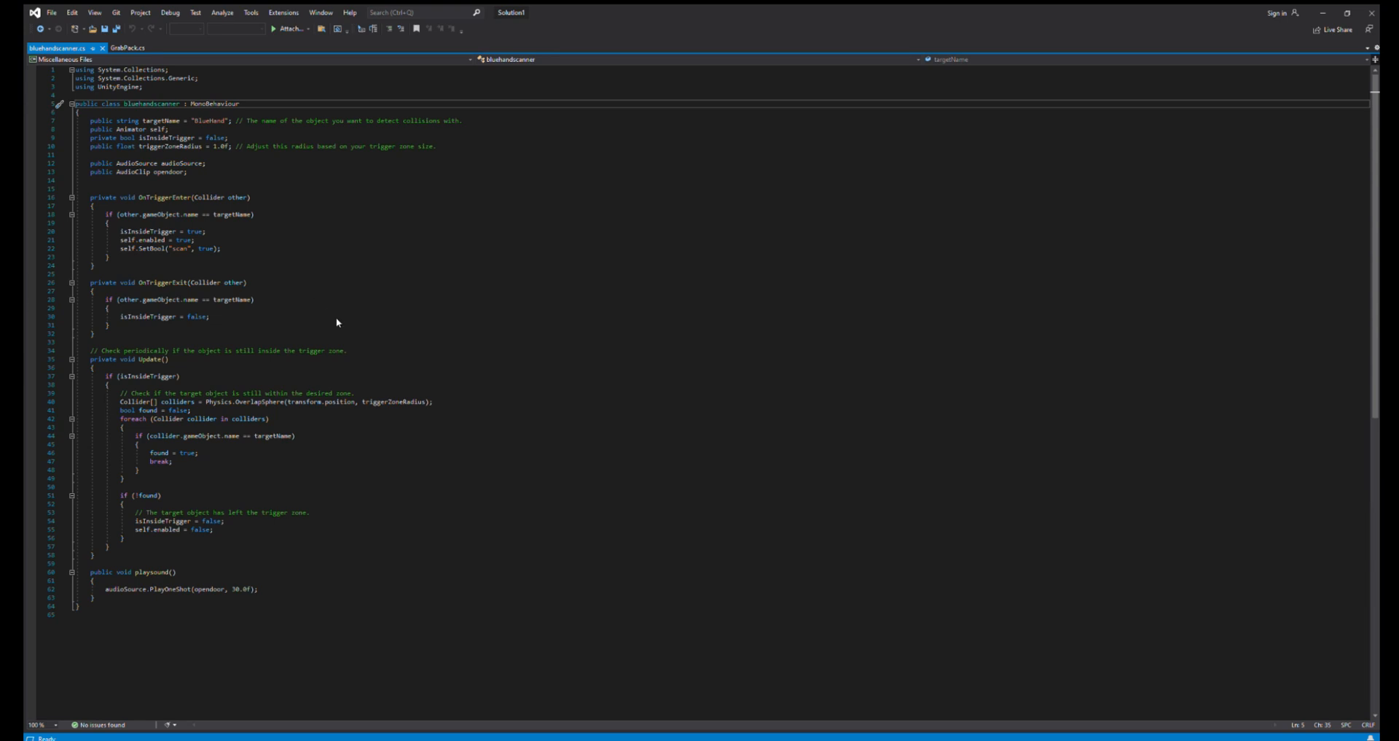
mouse_move(341, 331)
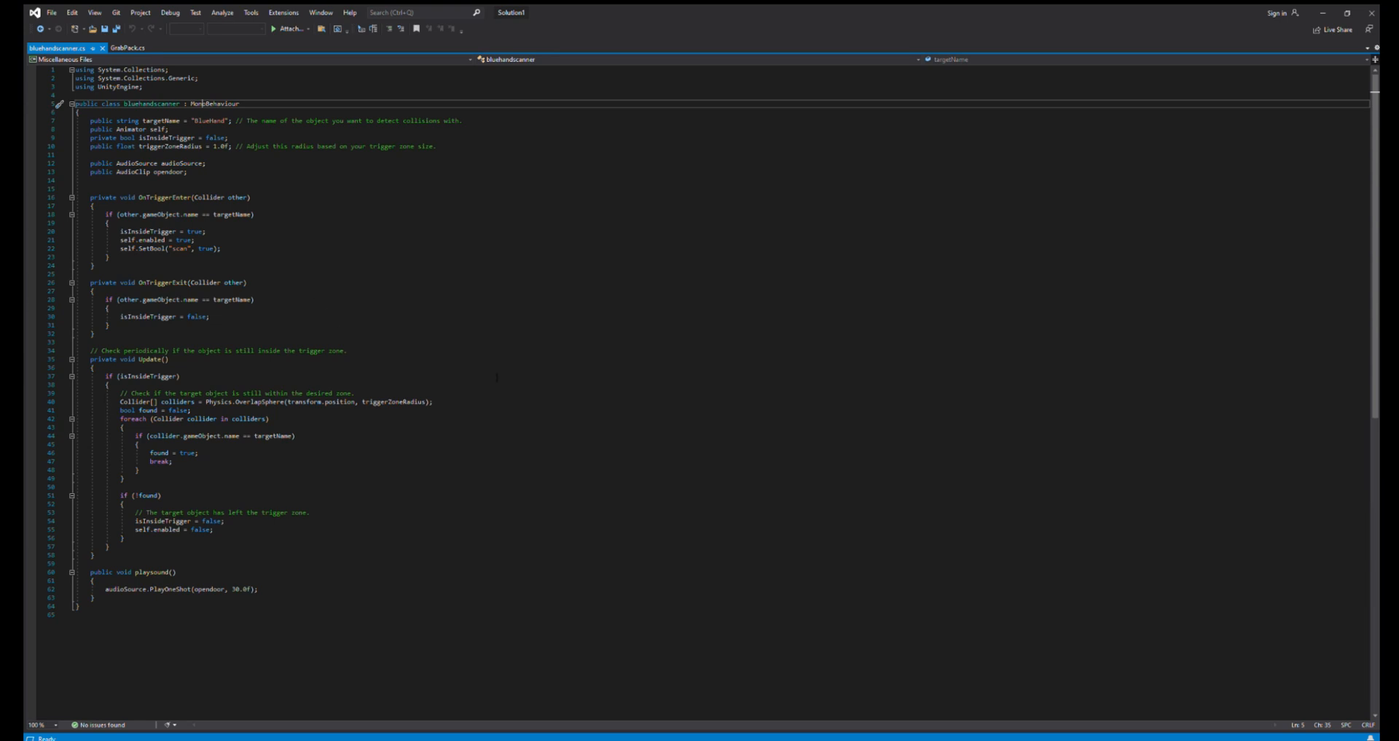
mouse_move(983, 68)
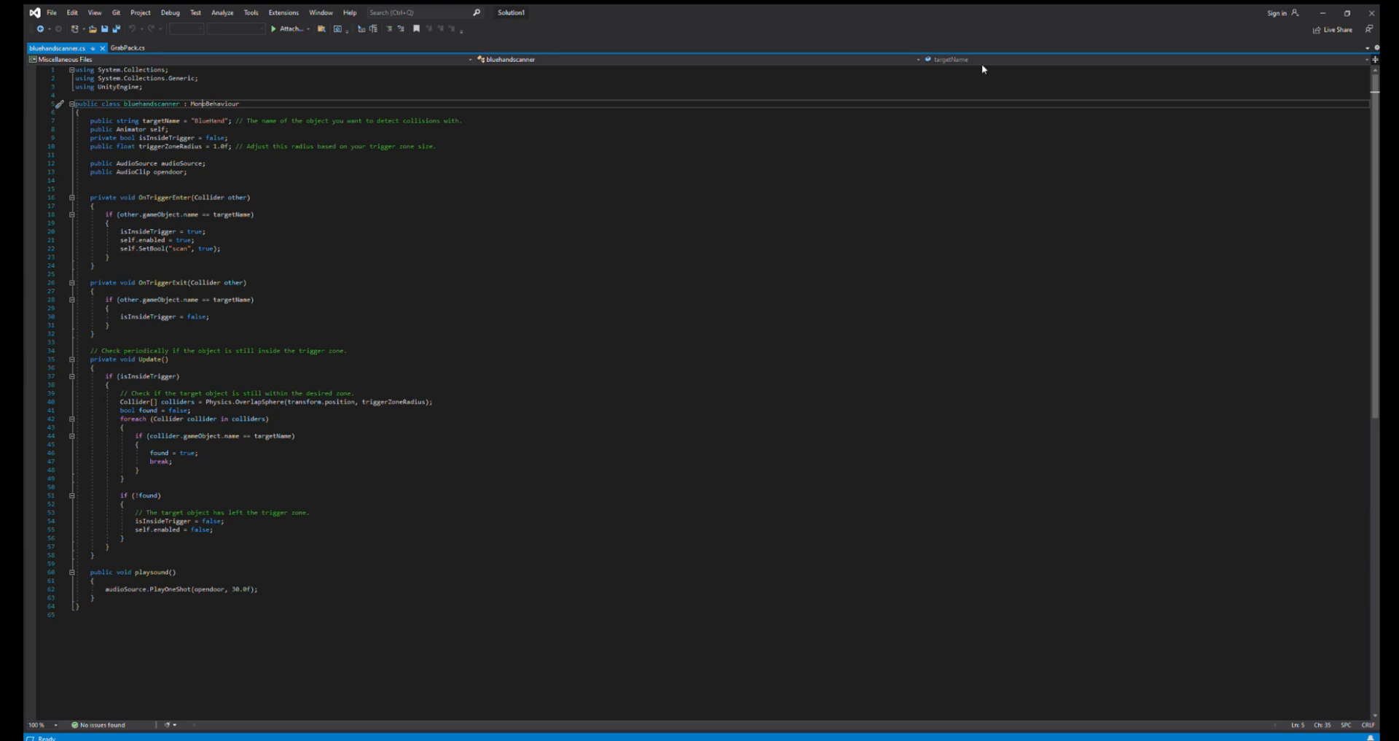